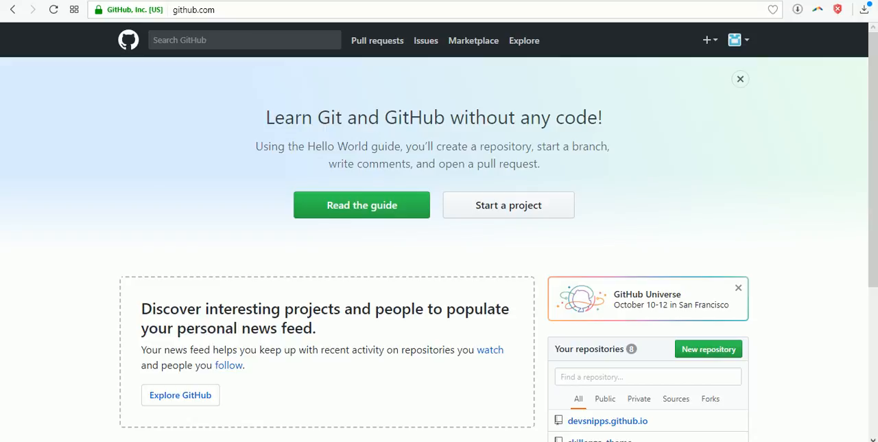
{"action": "mouse_move", "coordinate": [709, 348]}
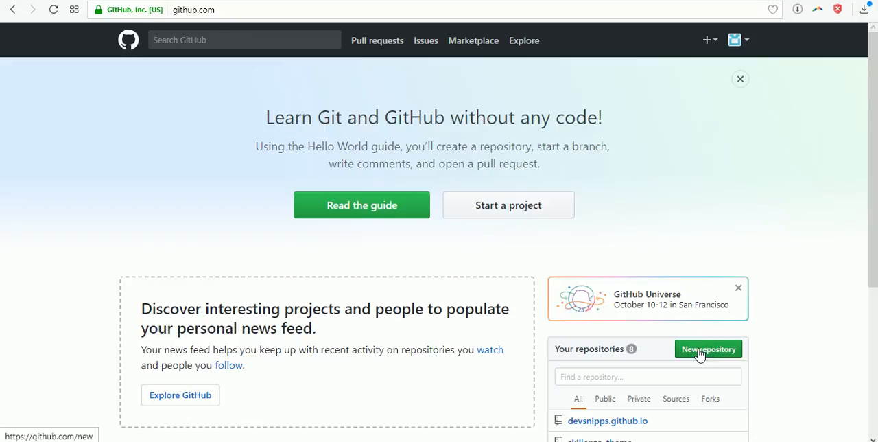
- Click the green 'New repository' button on the GitHub dashboard
{"action": "left_click", "coordinate": [709, 349]}
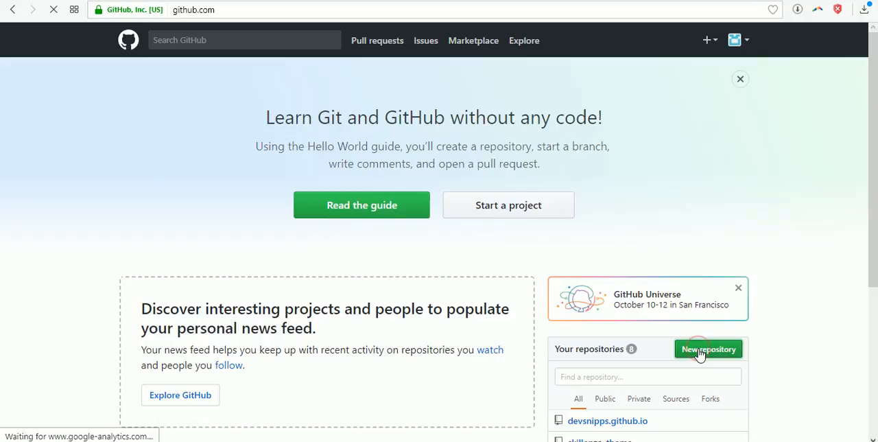
{"action": "left_click", "coordinate": [709, 349]}
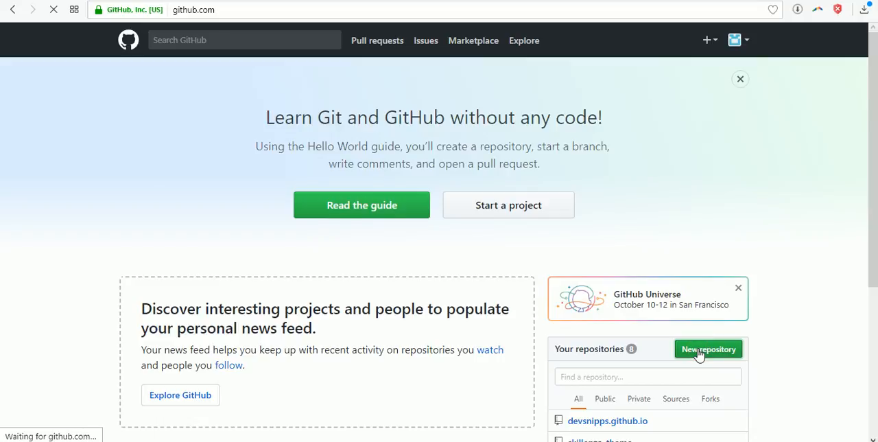
{"action": "left_click", "coordinate": [708, 349]}
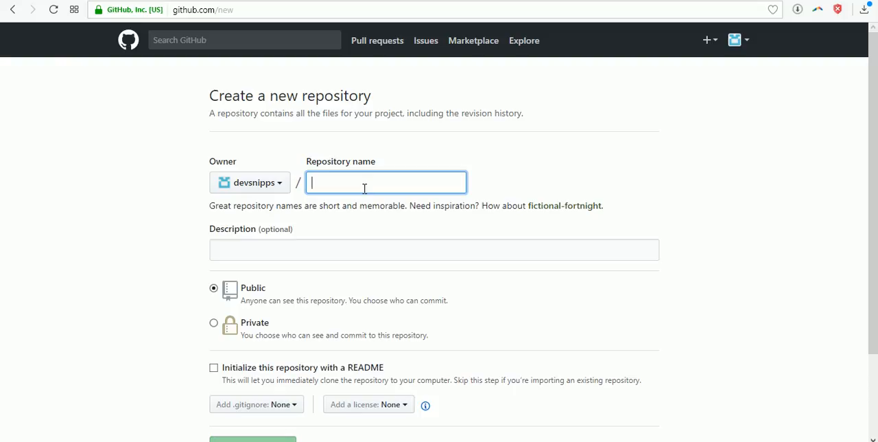
- Name the repository 'calculator', enable README initialization, and submit creation
{"action": "type", "text": "calicu"}
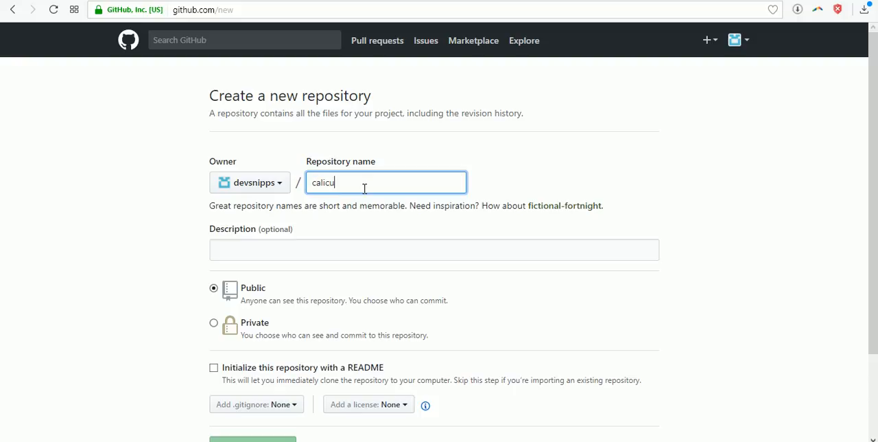
{"action": "key", "text": "Backspace"}
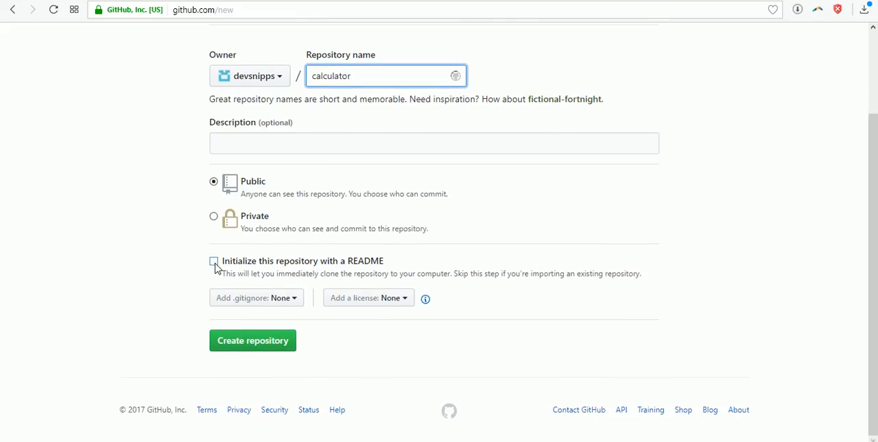
{"action": "left_click", "coordinate": [213, 260]}
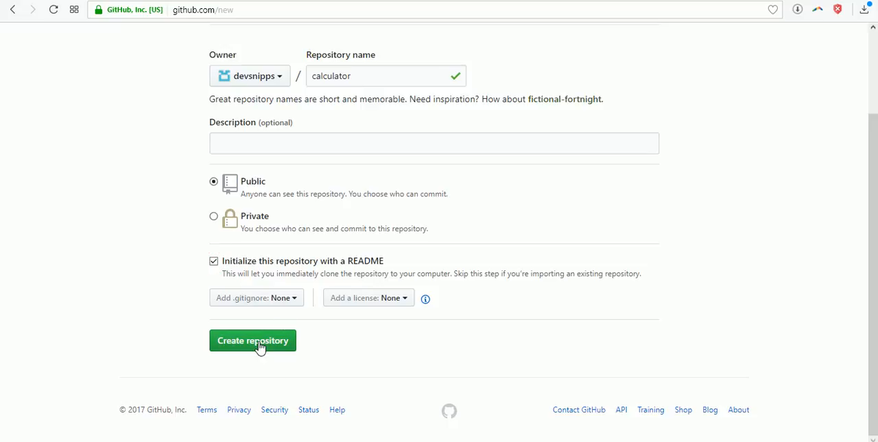
{"action": "left_click", "coordinate": [253, 341]}
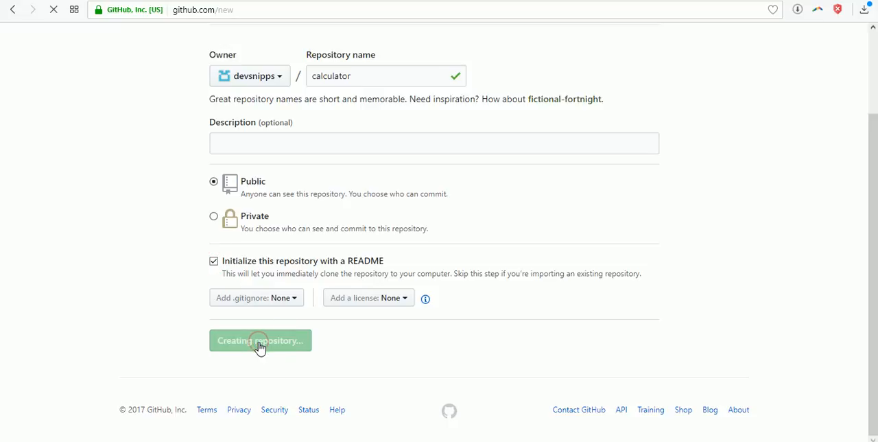
{"action": "mouse_move", "coordinate": [635, 336]}
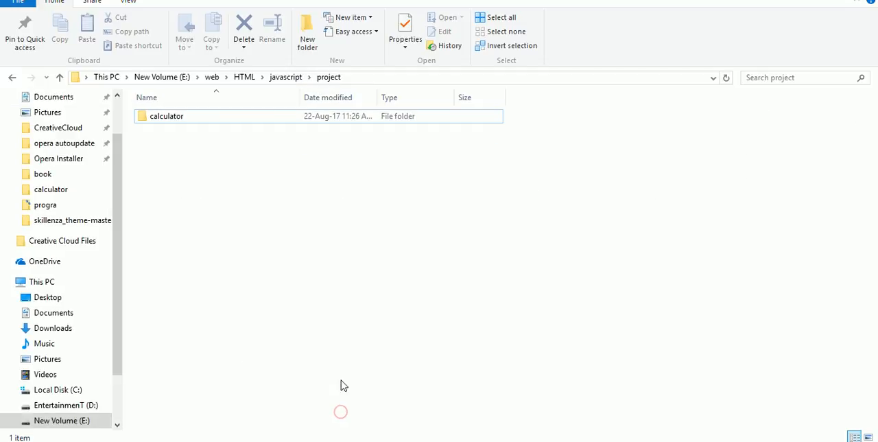
- Select the calculator project folder and open its right-click menu for Git Bash Here
{"action": "left_click", "coordinate": [166, 116]}
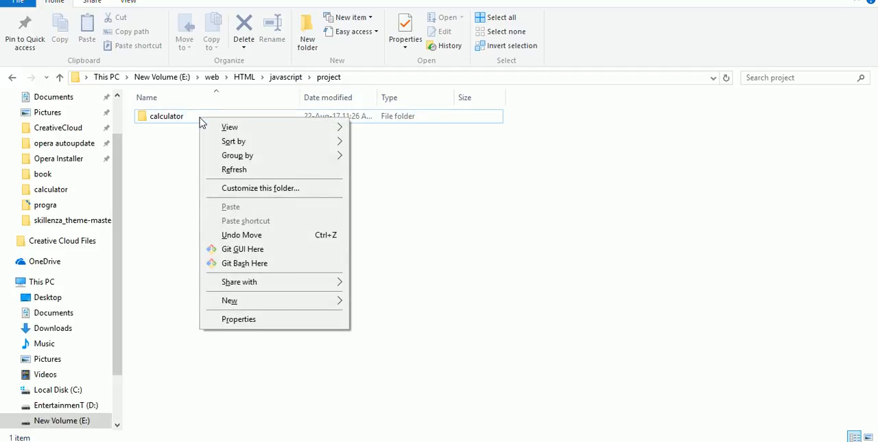
{"action": "left_click", "coordinate": [166, 116]}
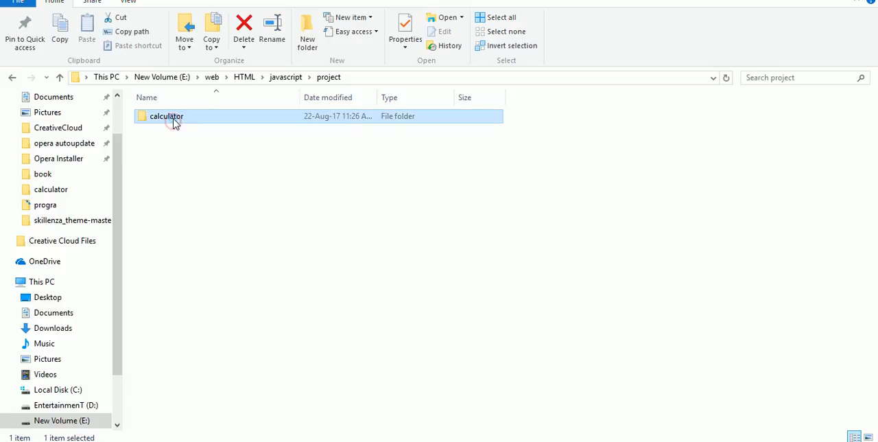
{"action": "right_click", "coordinate": [165, 116]}
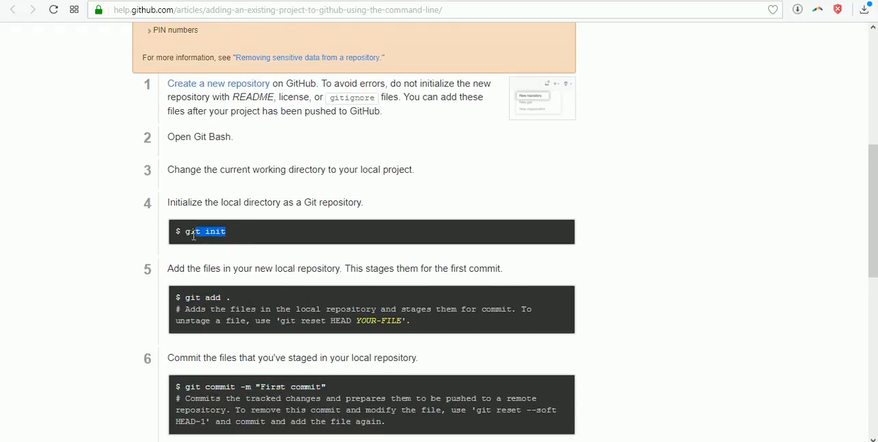
- Initialize a Git repository in the calculator folder with git init
{"action": "left_click", "coordinate": [685, 195]}
{"action": "type", "text": "git"}
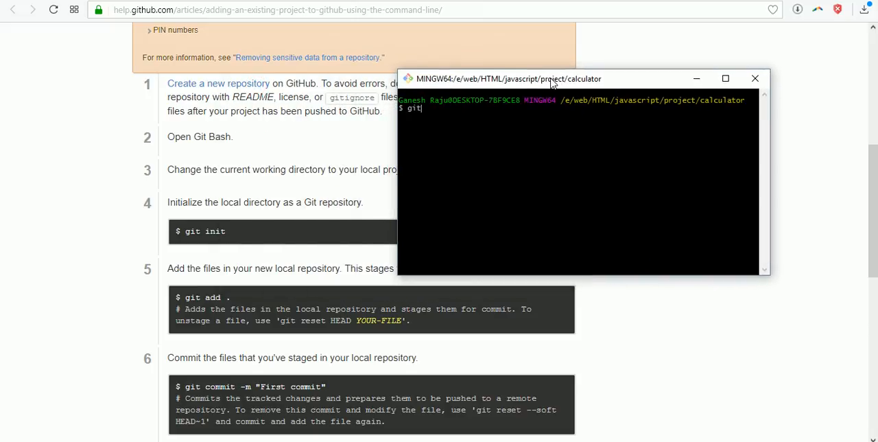
{"action": "type", "text": "init"}
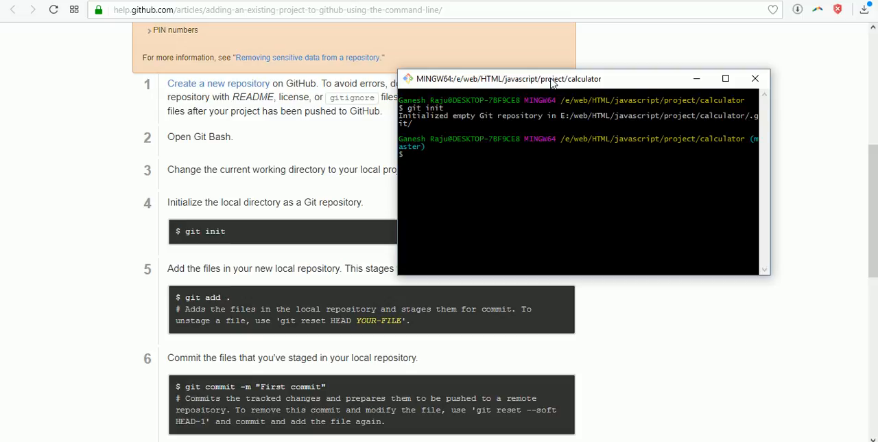
{"action": "type", "text": "git"}
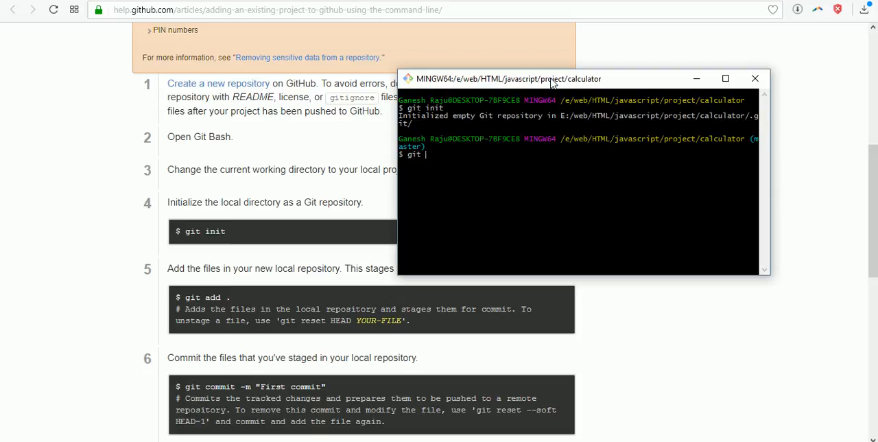
- Stage all project files with git add
{"action": "type", "text": "add"}
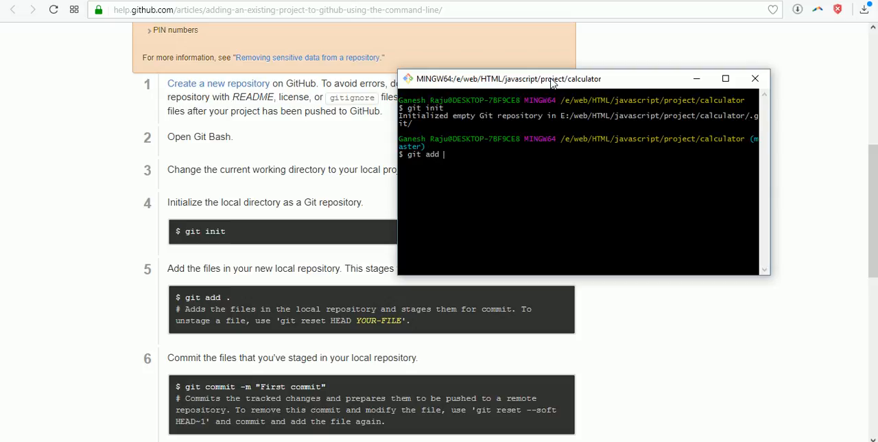
{"action": "type", "text": "."}
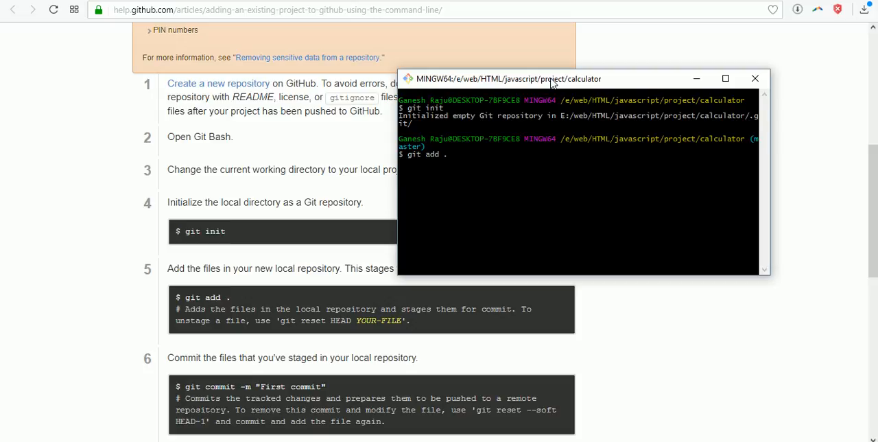
{"action": "key", "text": "BackSpace"}
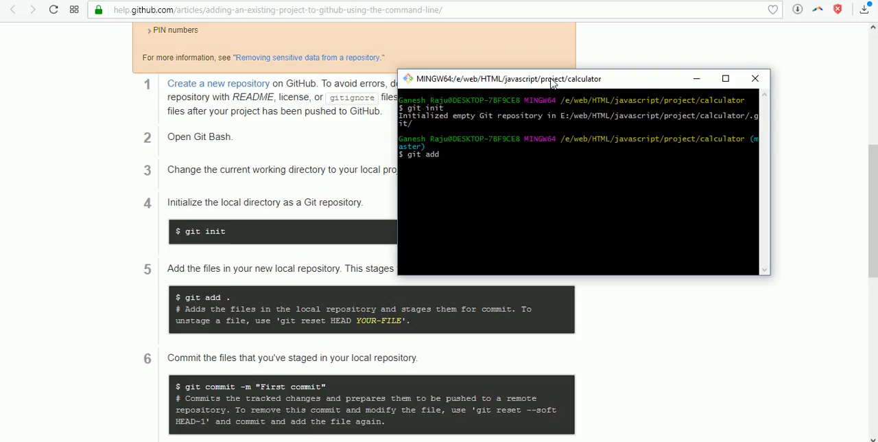
{"action": "type", "text": "in"}
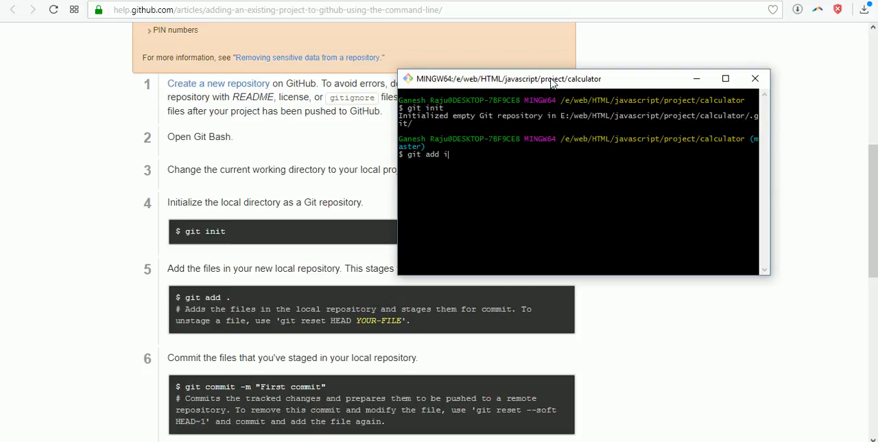
{"action": "type", "text": "."}
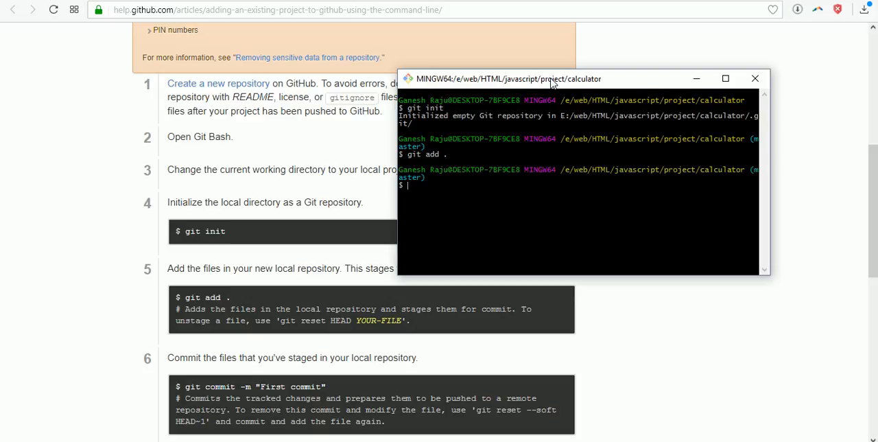
{"action": "mouse_move", "coordinate": [335, 389]}
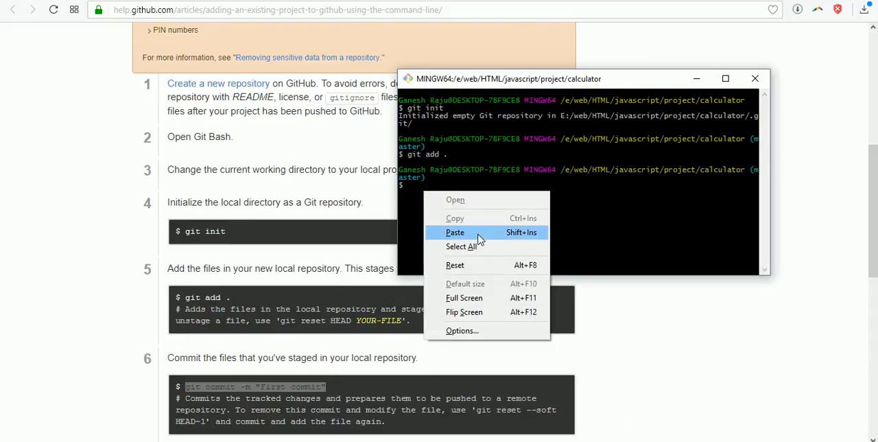
- Commit the staged files with message 'my project', then run git status
{"action": "left_click", "coordinate": [455, 232]}
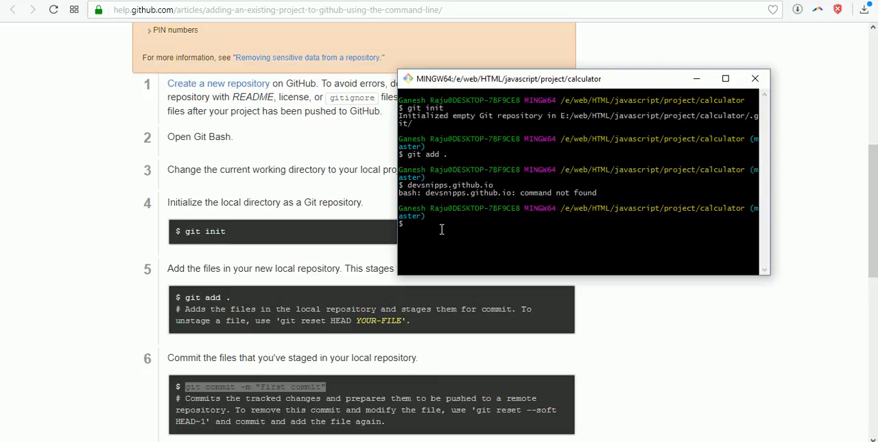
{"action": "type", "text": "git commit -m \"First commit\""}
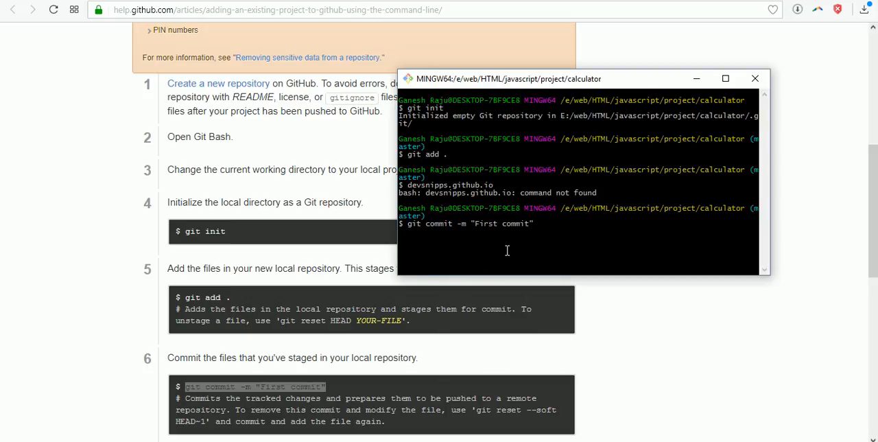
{"action": "key", "text": "BackSpace"}
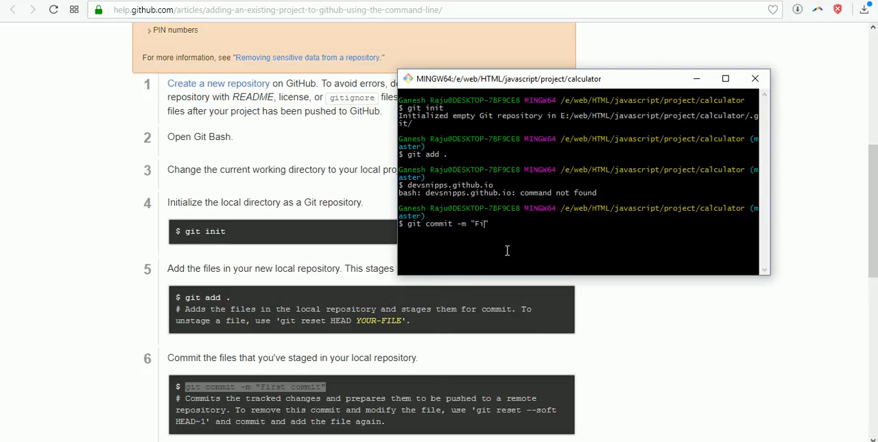
{"action": "type", "text": "my"}
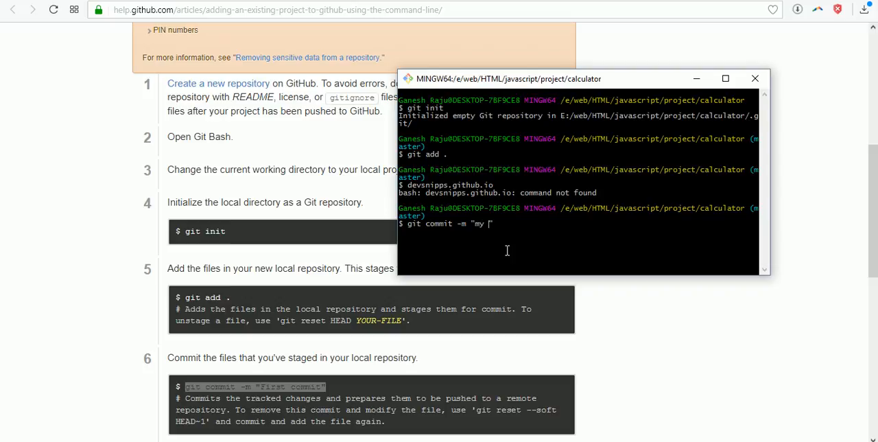
{"action": "type", "text": "project"}
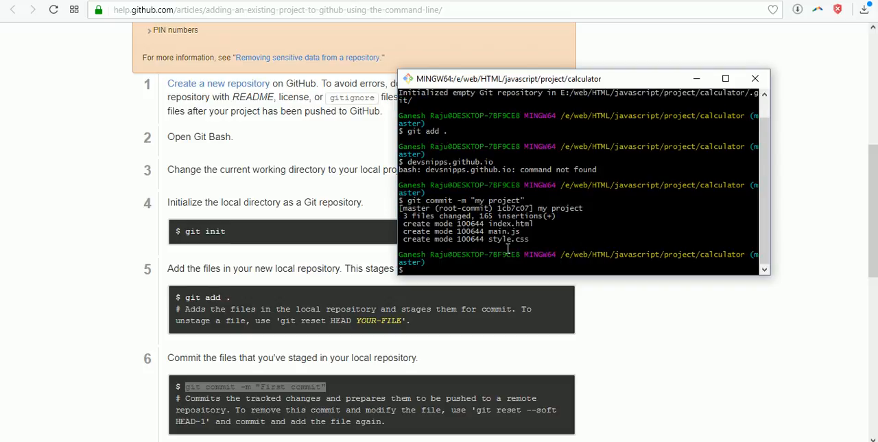
{"action": "scroll", "scroll_direction": "down", "scroll_amount": 3}
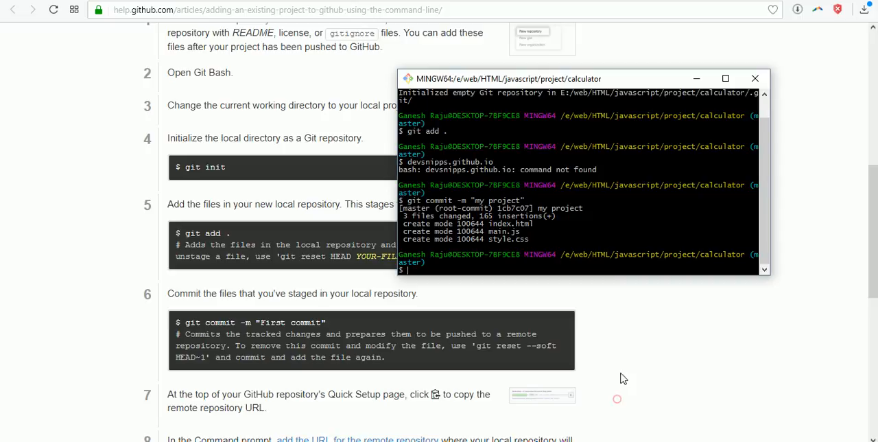
{"action": "type", "text": "git sts"}
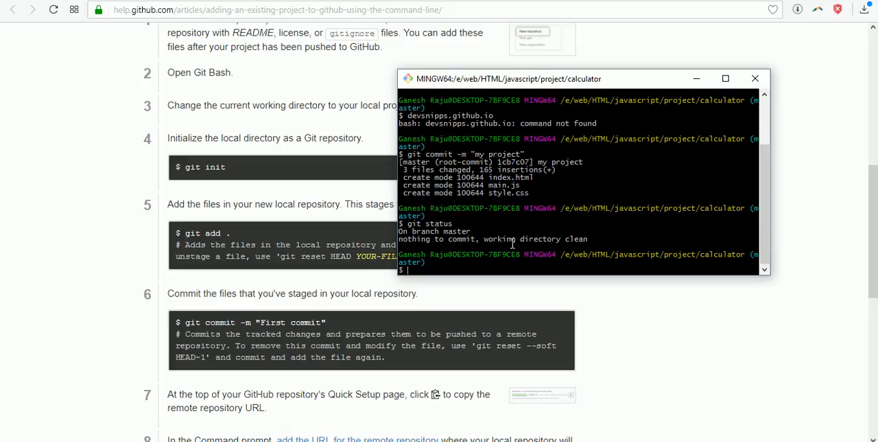
{"action": "mouse_move", "coordinate": [507, 243]}
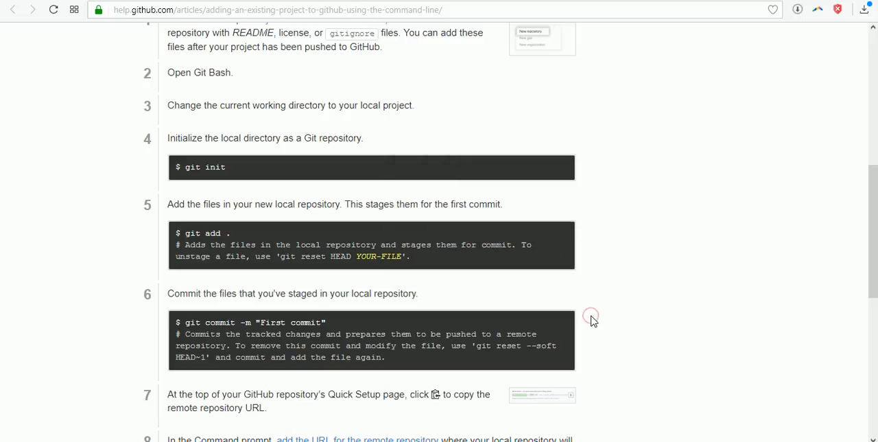
- Open Clone or download, switch to HTTPS, and copy the calculator clone URL
{"action": "scroll", "scroll_direction": "down", "scroll_amount": 3}
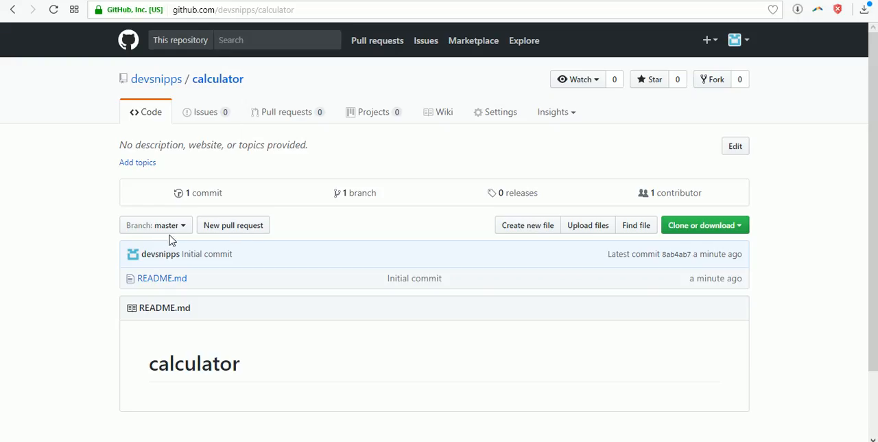
{"action": "left_click", "coordinate": [701, 225]}
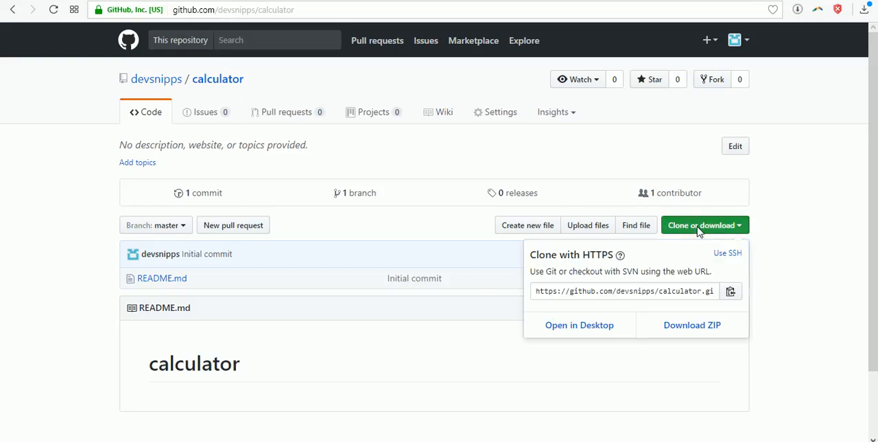
{"action": "mouse_move", "coordinate": [603, 255]}
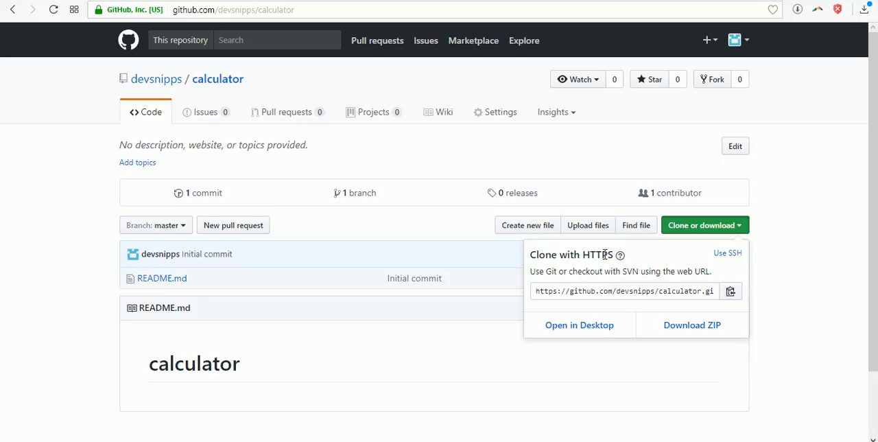
{"action": "left_click", "coordinate": [728, 252]}
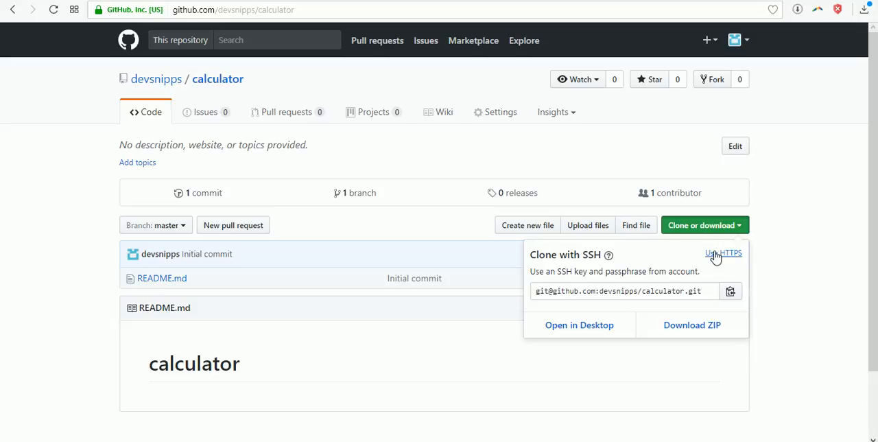
{"action": "left_click", "coordinate": [722, 253]}
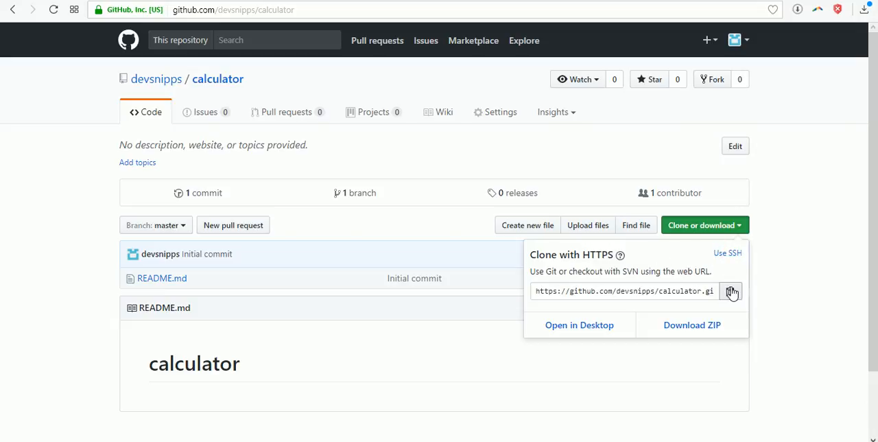
{"action": "left_click", "coordinate": [732, 291]}
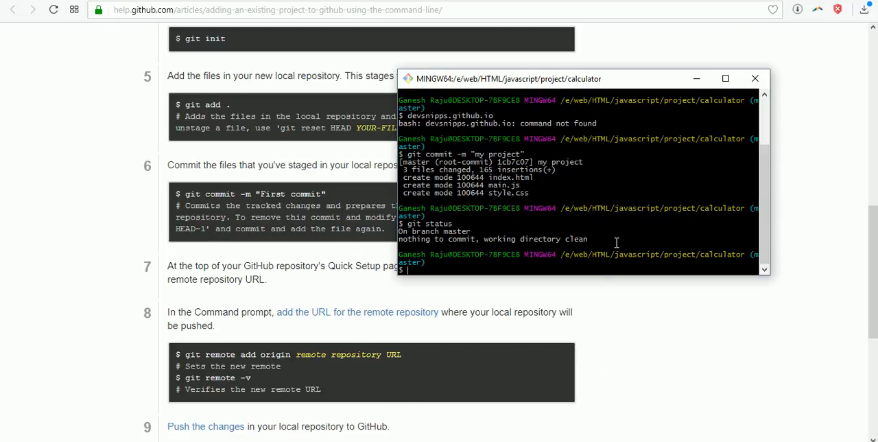
{"action": "type", "text": "git remote add"}
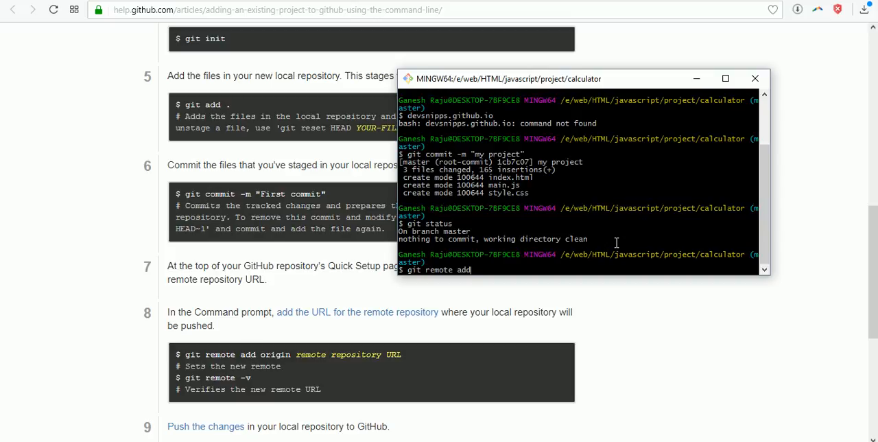
{"action": "type", "text": "origin"}
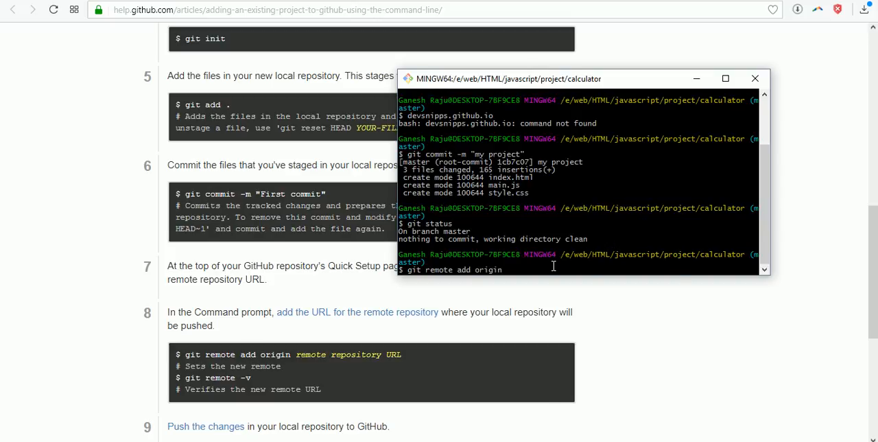
{"action": "type", "text": "https://github.com/devsnipps/calculator.git"}
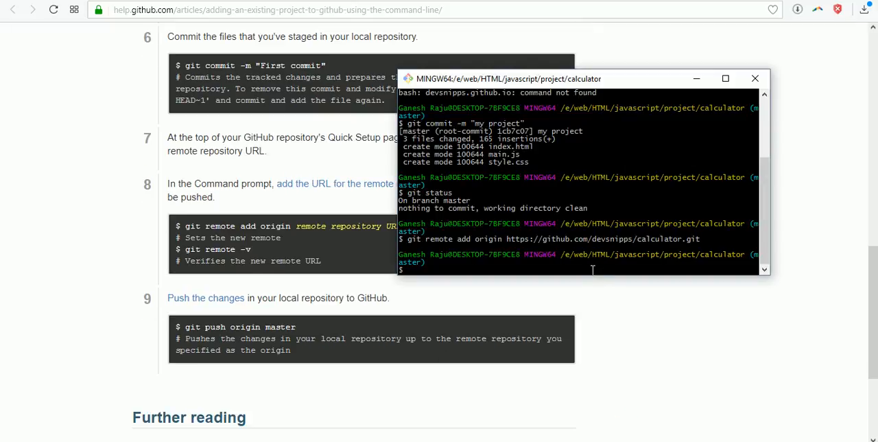
- Push the master branch to origin with git push origin master
{"action": "type", "text": "git"}
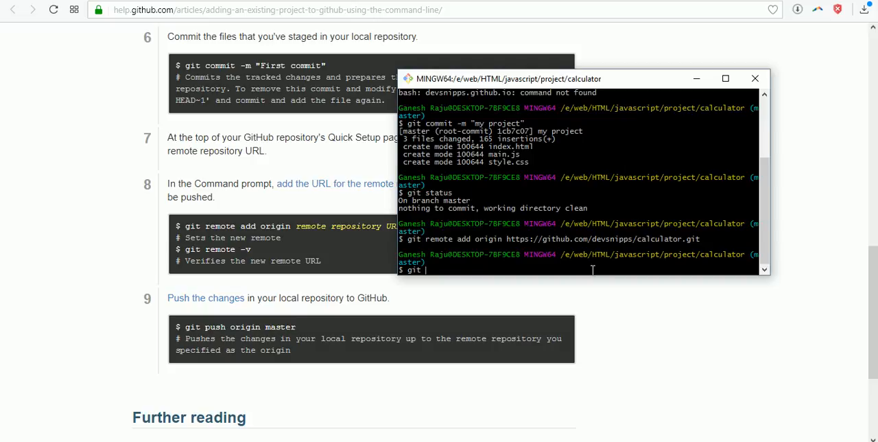
{"action": "type", "text": "push or"}
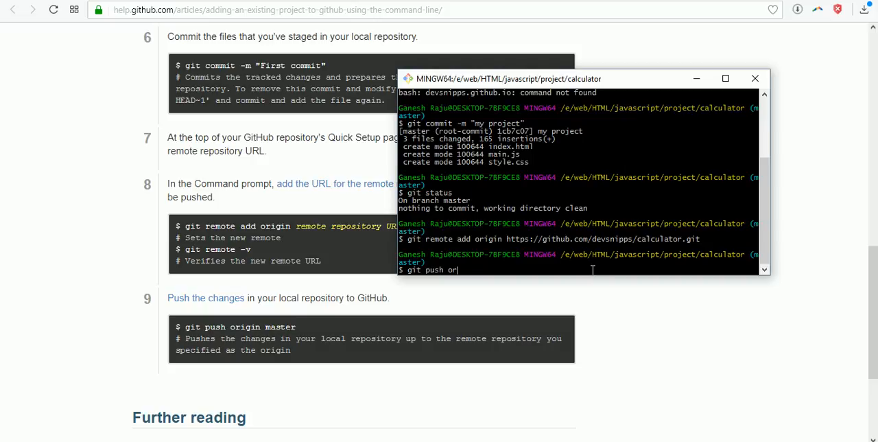
{"action": "type", "text": "igin m"}
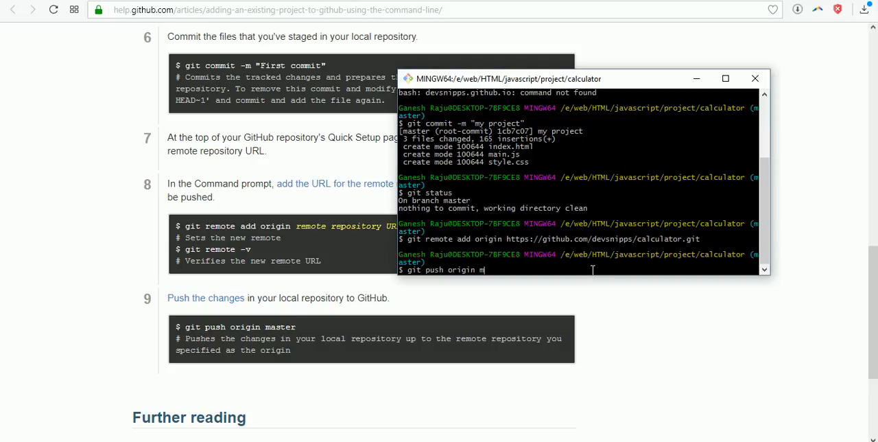
{"action": "type", "text": "aster"}
{"action": "type", "text": "git push -"}
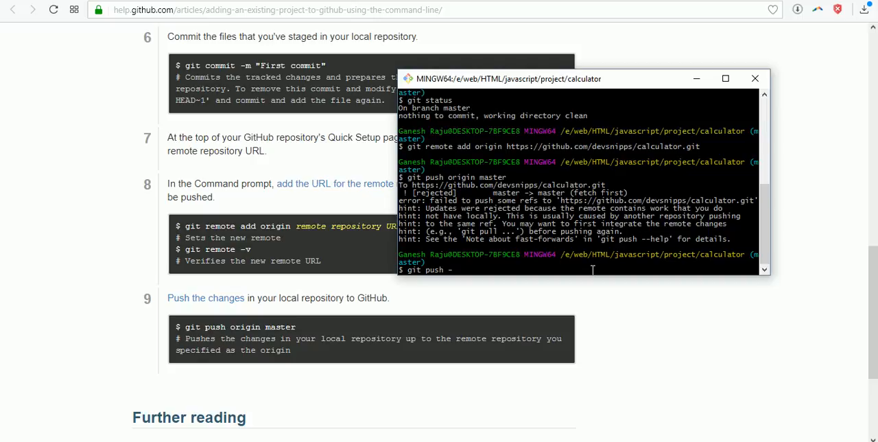
- Force-push master with git push -f origin master
{"action": "type", "text": "f"}
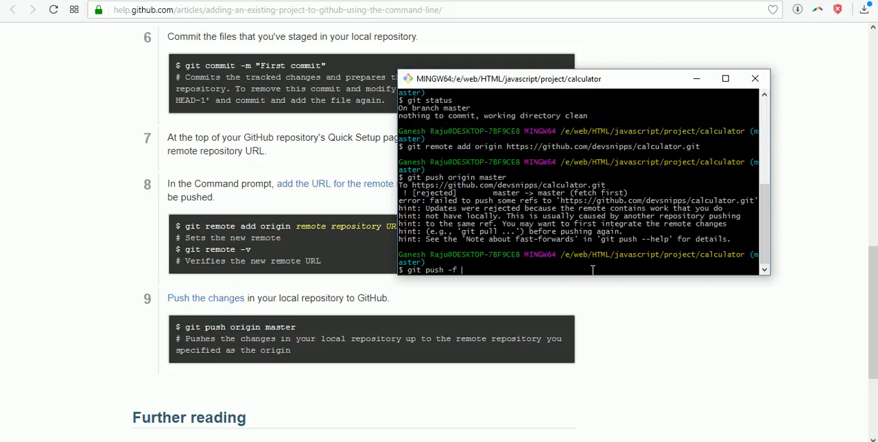
{"action": "type", "text": "ori"}
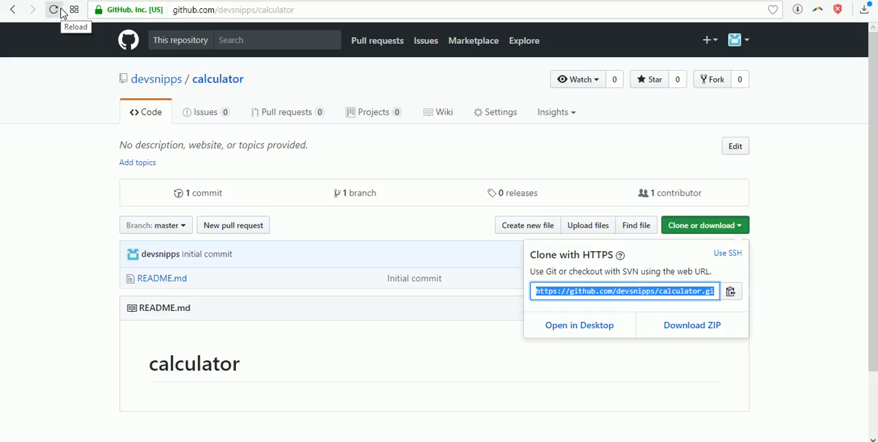
- Reload the calculator repository page to show index.html, main.js and style.css
{"action": "left_click", "coordinate": [53, 9]}
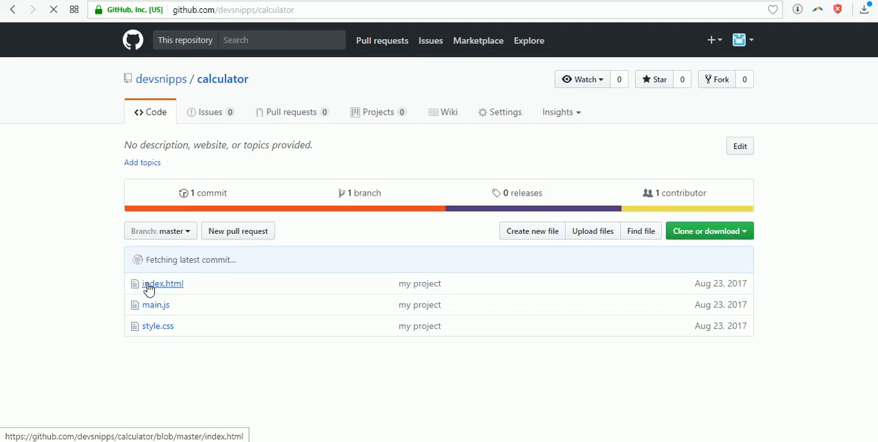
{"action": "mouse_move", "coordinate": [157, 326]}
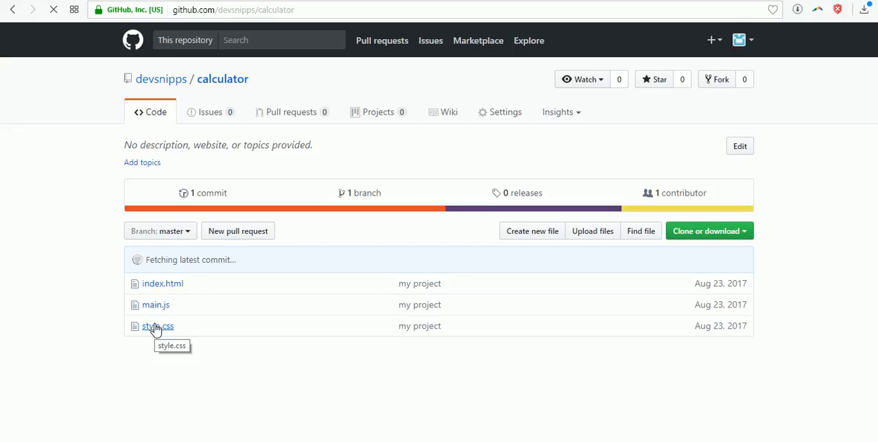